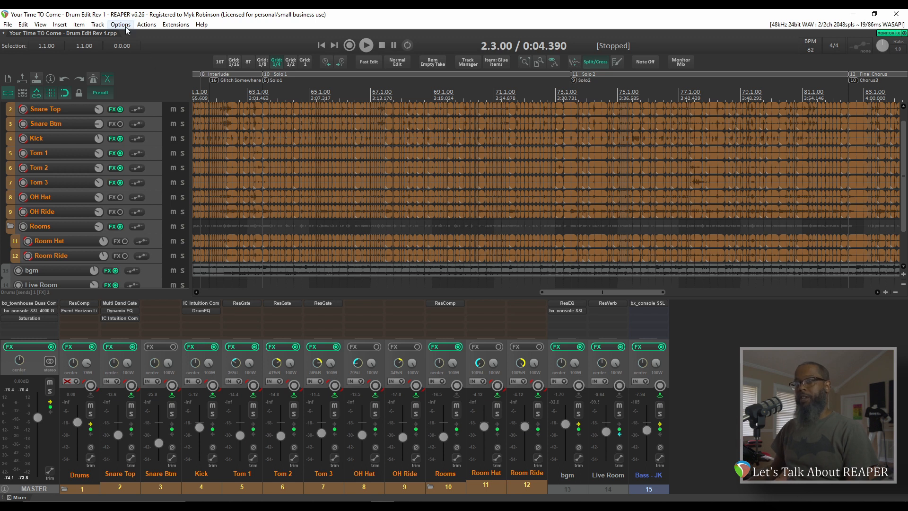
# Step: Show the full action list from the Actions menu
pyautogui.click(146, 24)
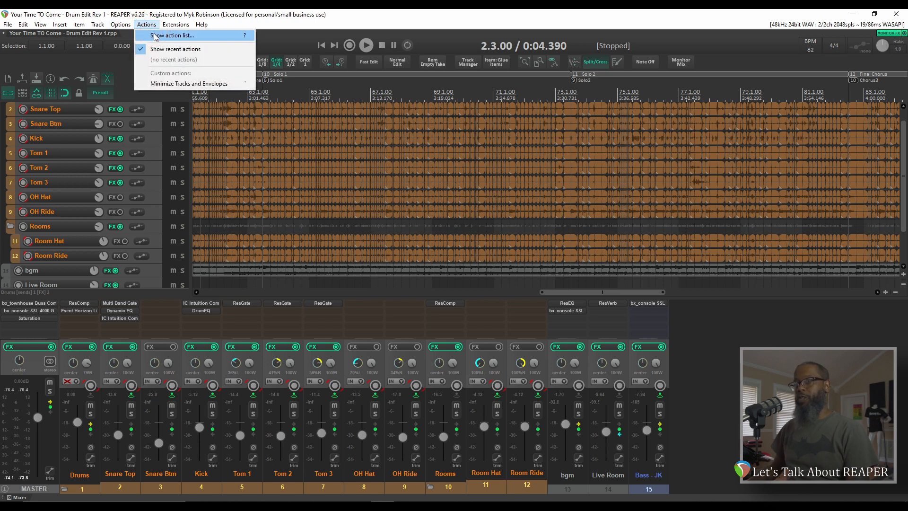
pyautogui.click(171, 35)
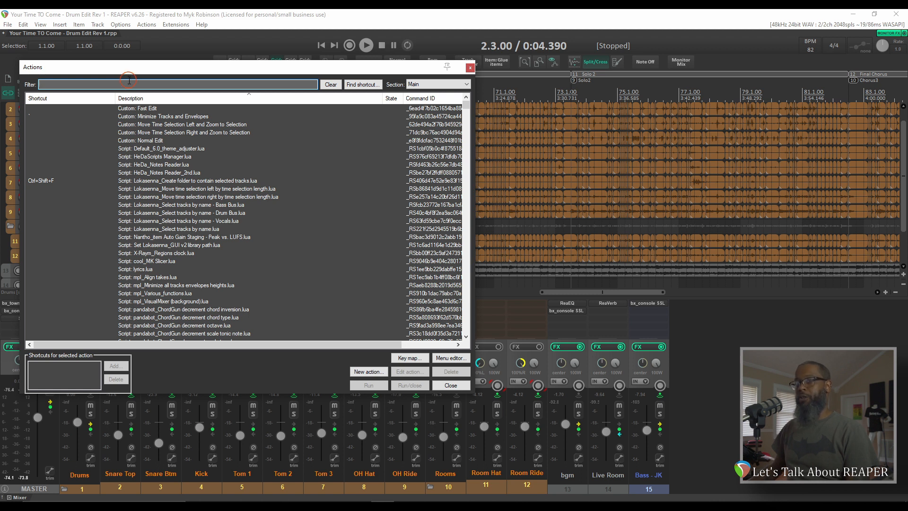
# Step: Filter the action list by 'marker', then refocus the Filter box to change it to 'clock'
pyautogui.write('marker')
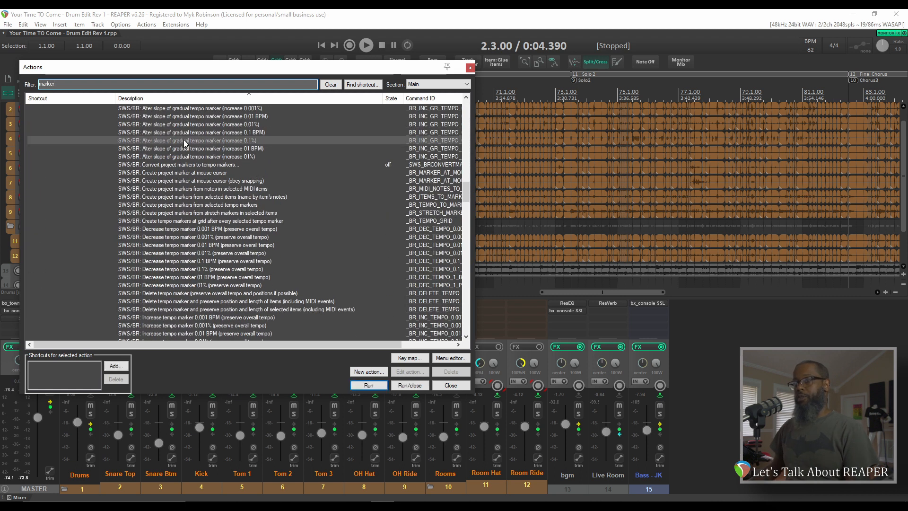
pyautogui.click(185, 140)
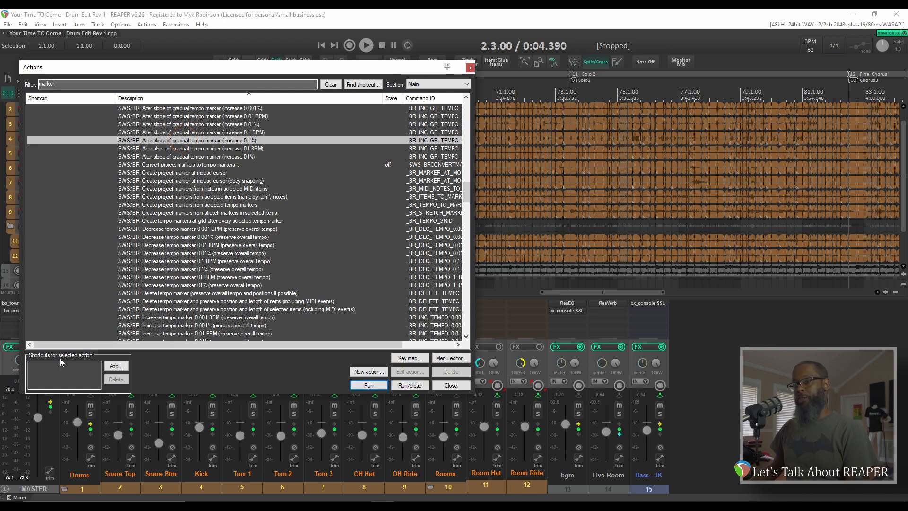
pyautogui.moveTo(90, 363)
pyautogui.write('clock')
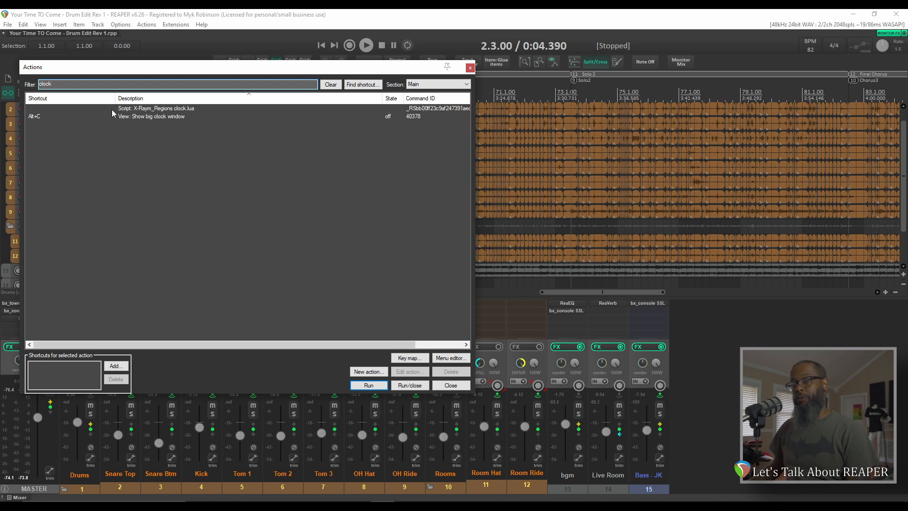
# Step: Assign the Ctrl+Shift+R shortcut to the X-Raym Regions clock script
pyautogui.click(156, 108)
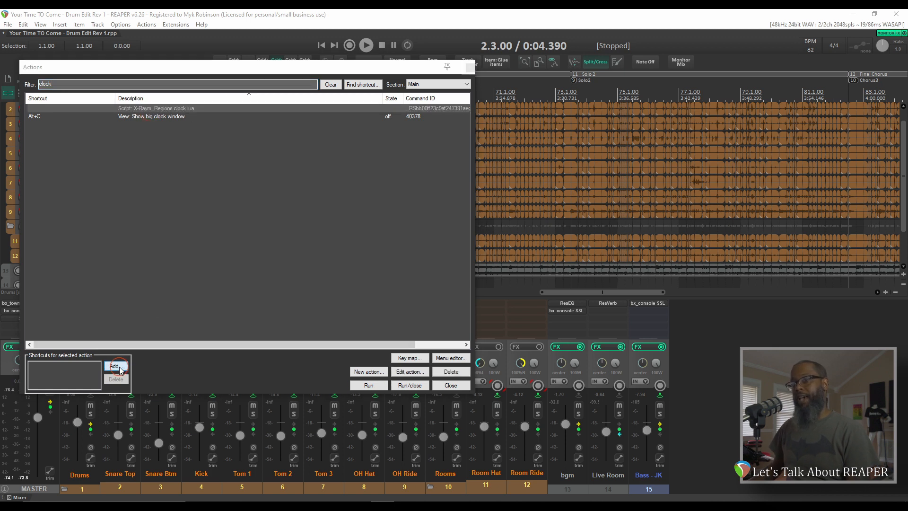
pyautogui.click(115, 367)
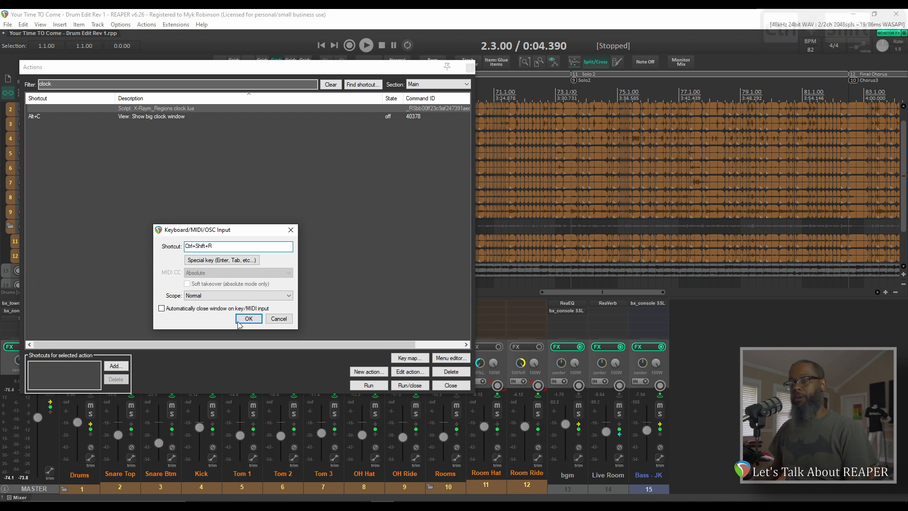
pyautogui.click(249, 319)
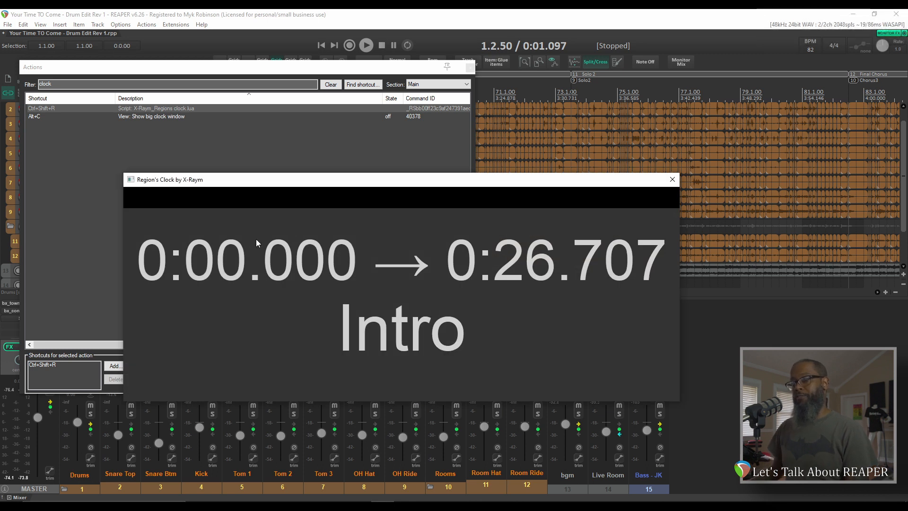
# Step: Dismiss the regions clock window the shortcut launched and select the new shortcut entry
pyautogui.click(672, 179)
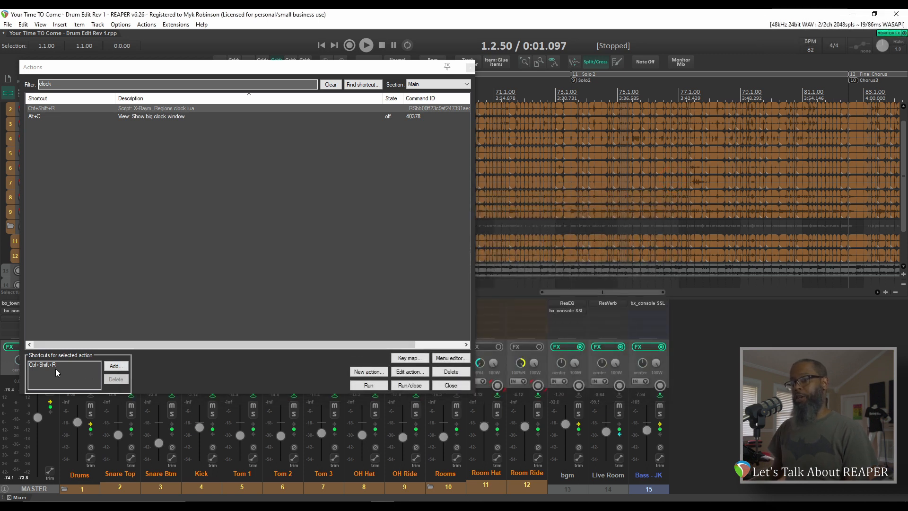
pyautogui.click(63, 365)
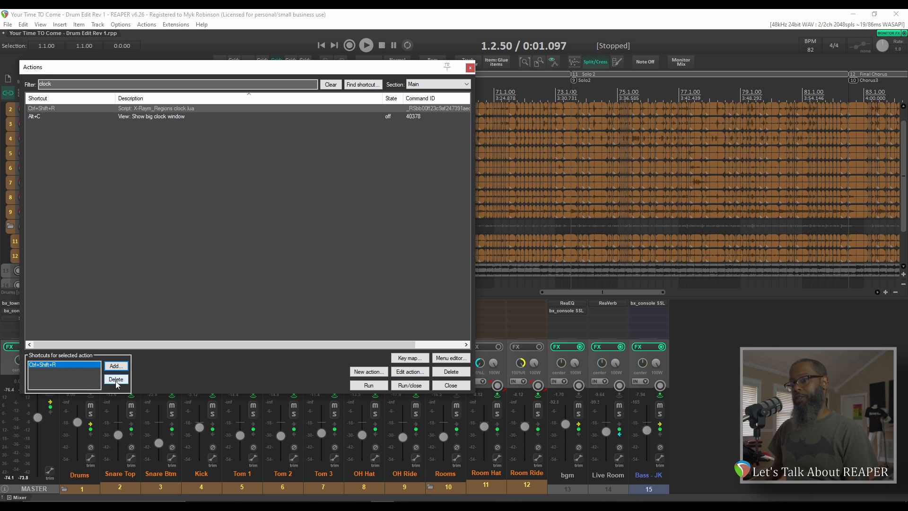
# Step: Replace the shortcut with single key R and answer the Toggle repeat conflict warning
pyautogui.click(116, 366)
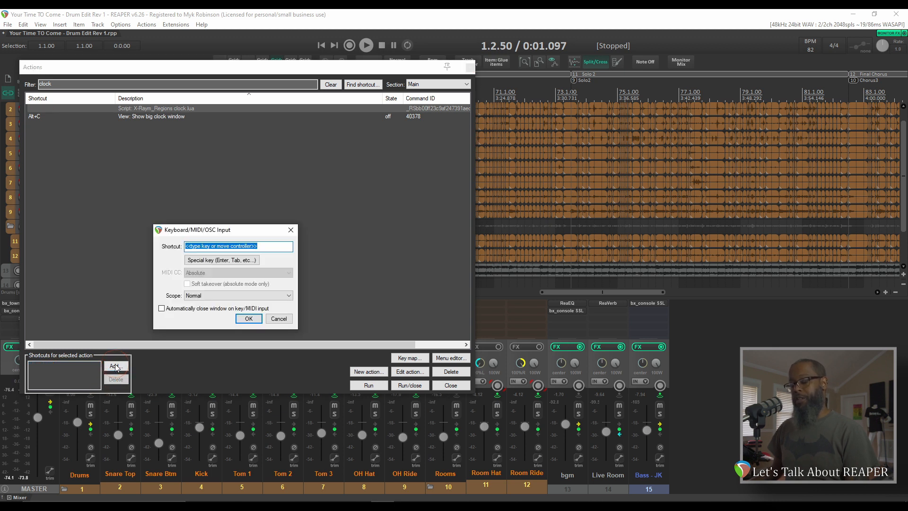
pyautogui.write('R')
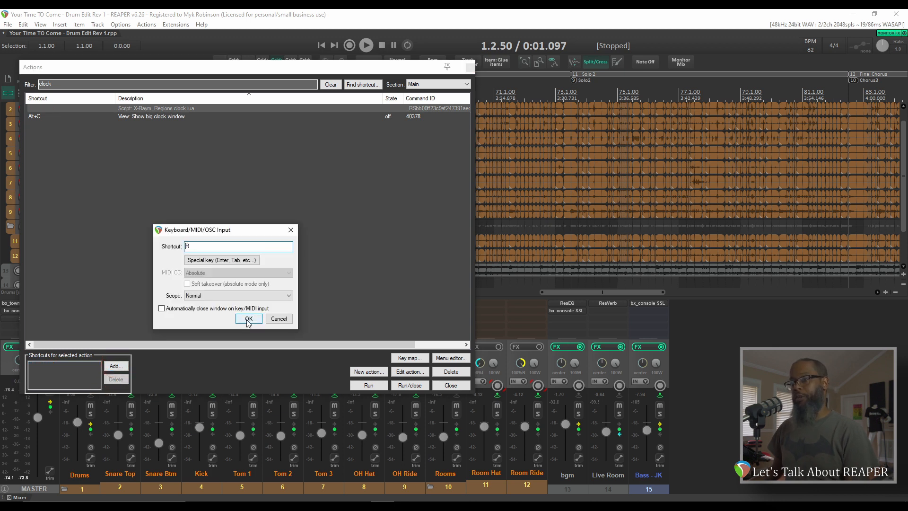
pyautogui.click(249, 318)
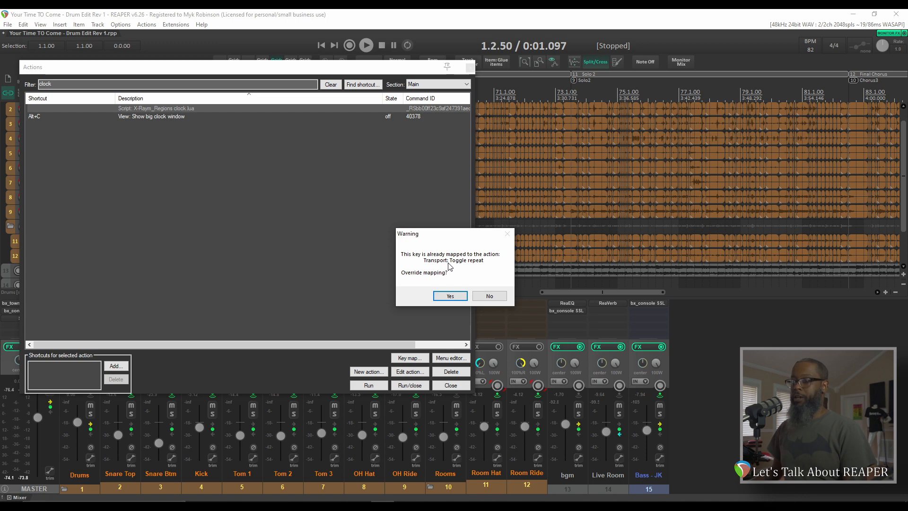
pyautogui.click(450, 296)
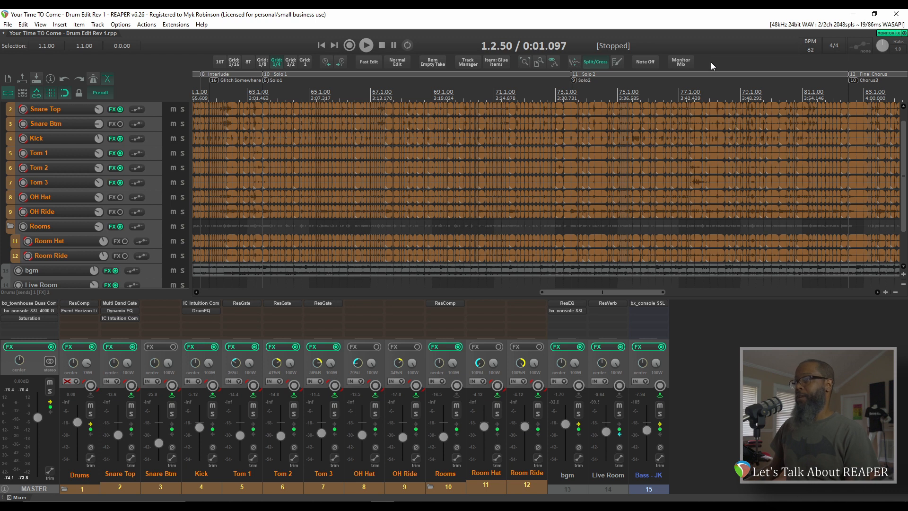
# Step: Launch the Customize toolbar editor from the top toolbar's context menu
pyautogui.rightClick(711, 66)
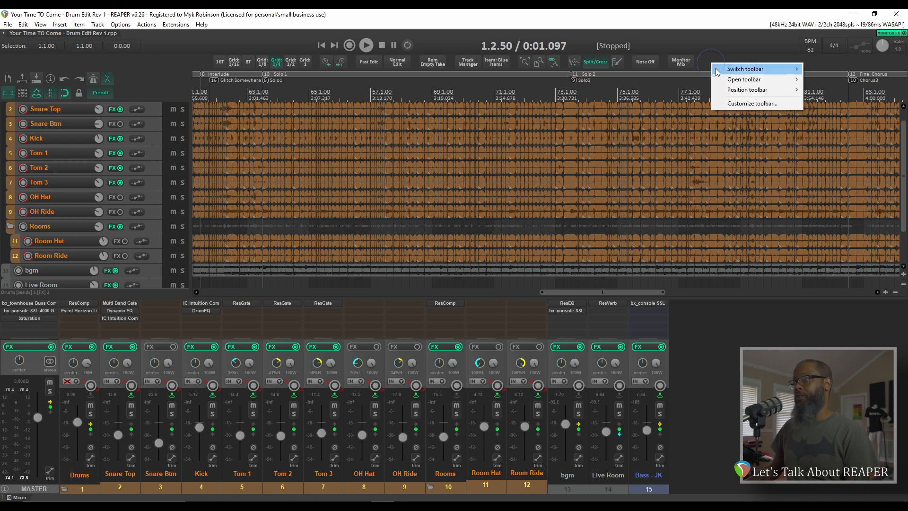
pyautogui.click(752, 103)
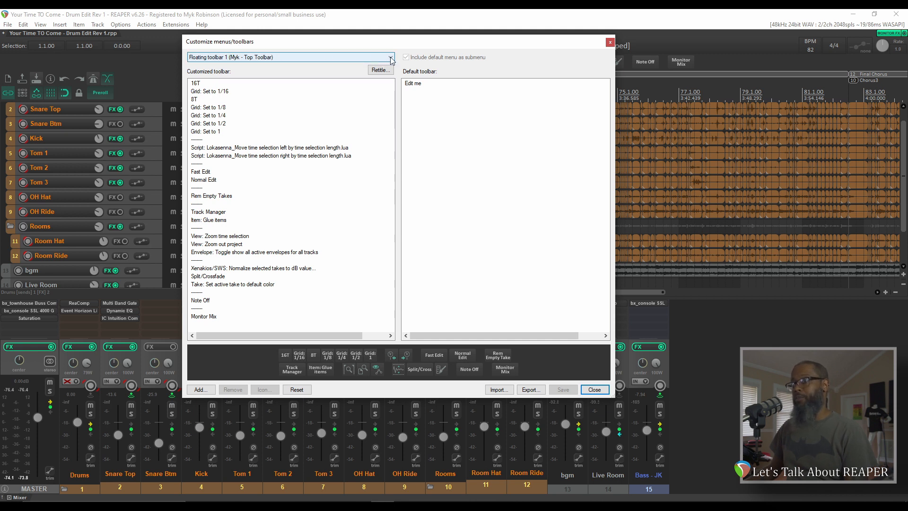
# Step: Keep the toolbar dropdown on Floating toolbar 1 (Myk - Top Toolbar)
pyautogui.click(390, 57)
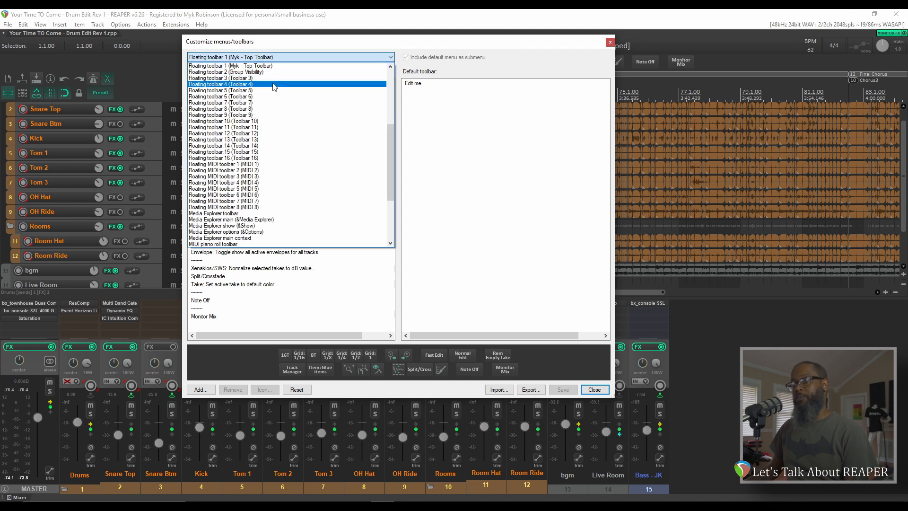
pyautogui.click(255, 97)
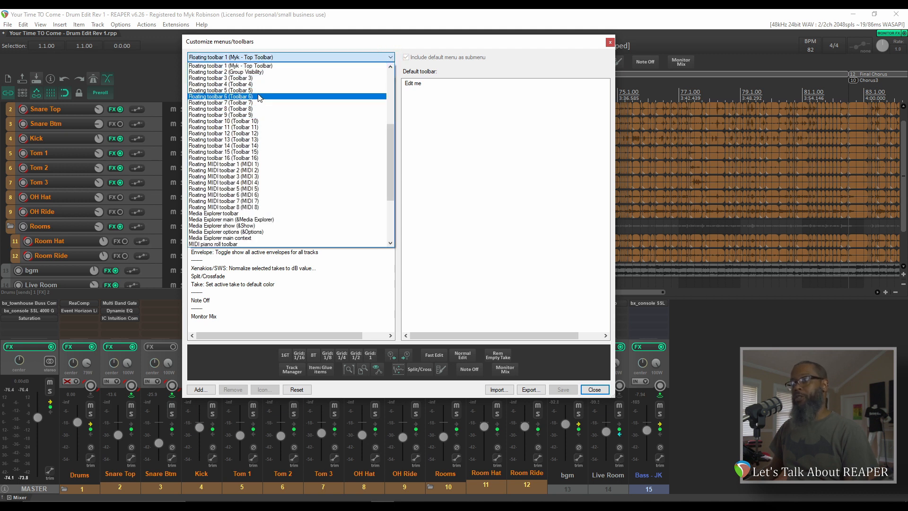
pyautogui.click(231, 65)
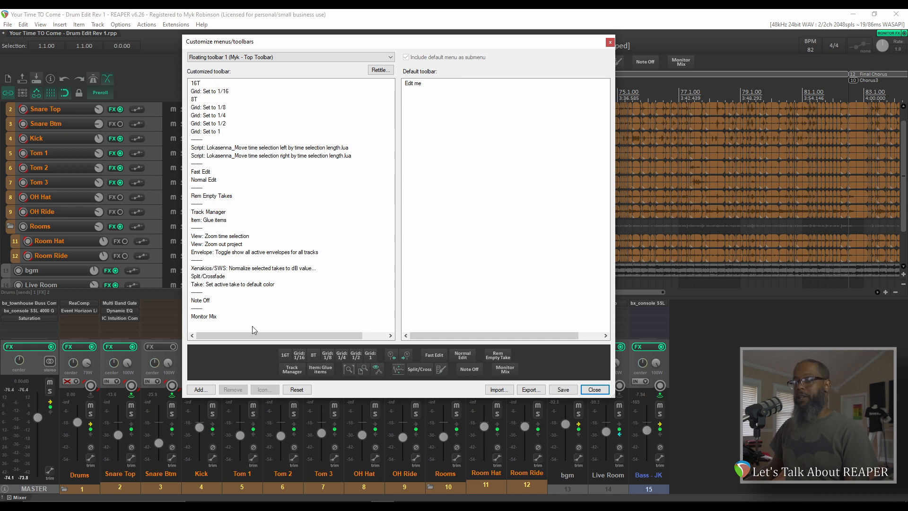
pyautogui.moveTo(202, 311)
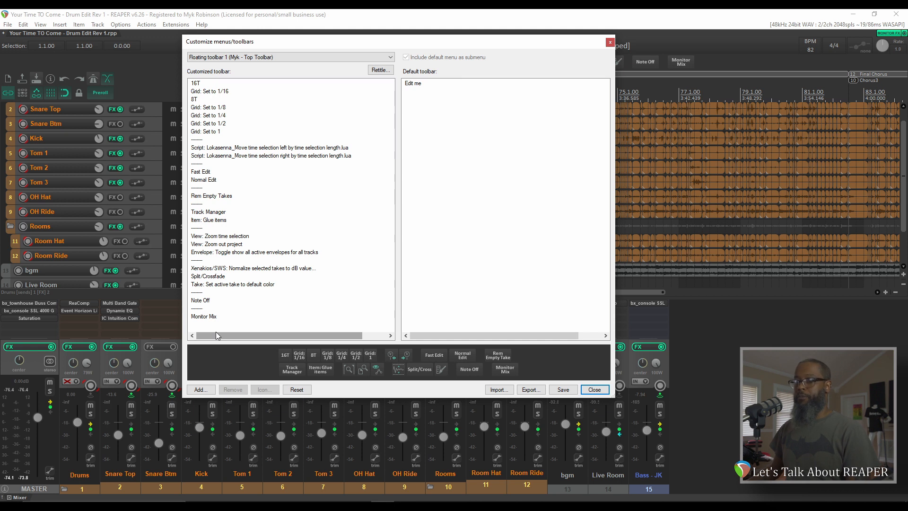
pyautogui.moveTo(197, 313)
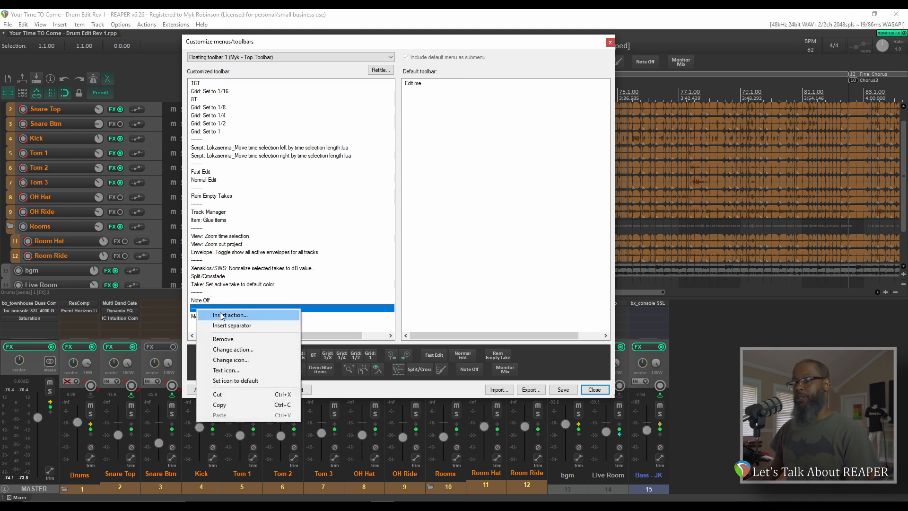
# Step: Insert the Script: X-Raym_Regions clock.lua action into the toolbar, filtered by 'clock'
pyautogui.click(230, 314)
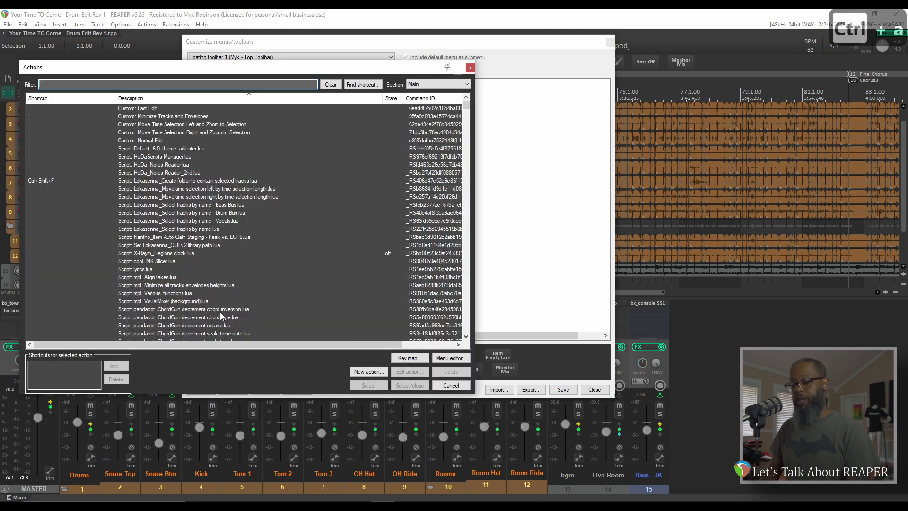
pyautogui.write('clock')
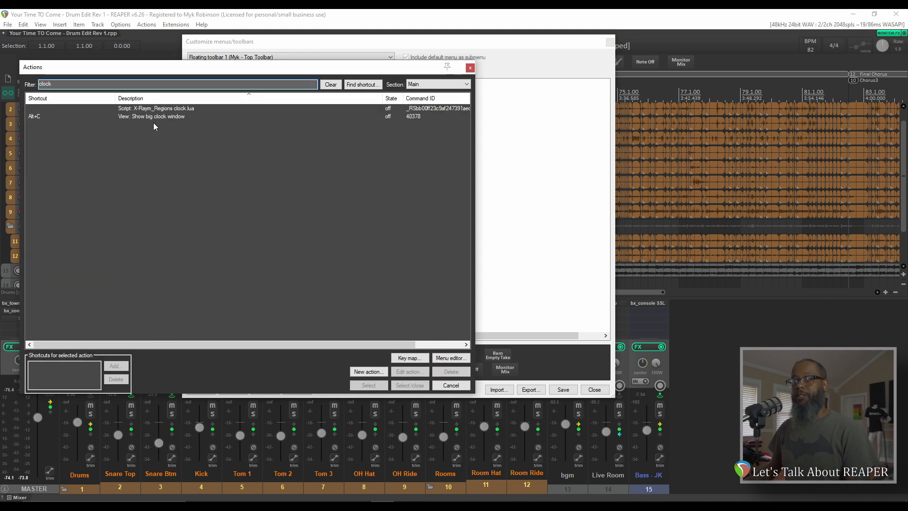
pyautogui.click(156, 108)
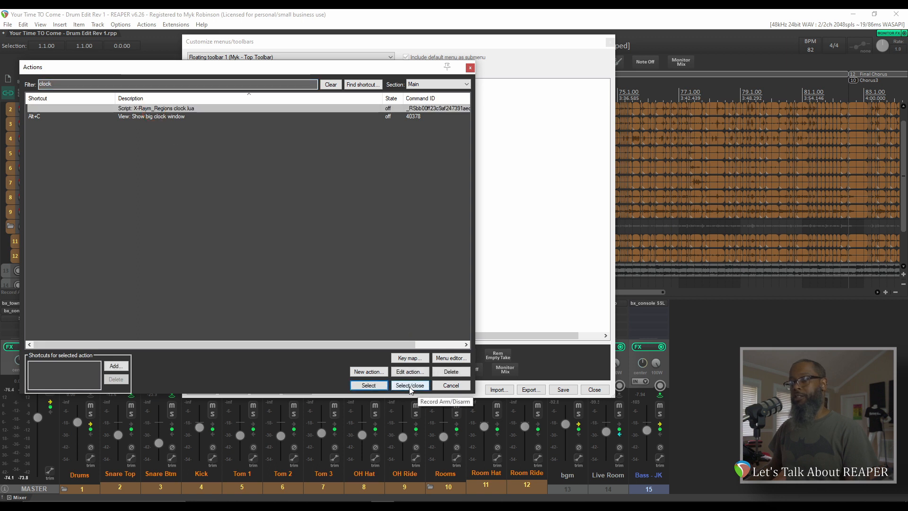
pyautogui.click(409, 385)
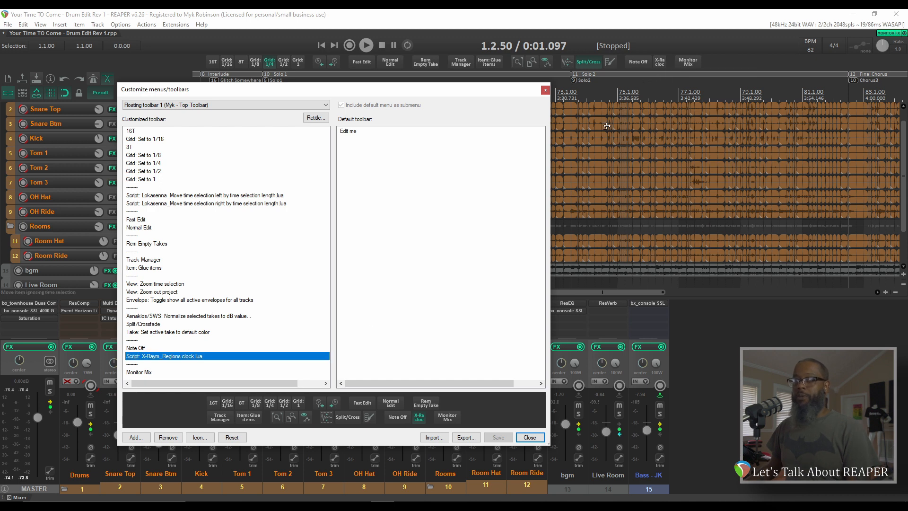
# Step: Give the Regions clock entry a double-width text label 'Regions Clock'
pyautogui.rightClick(164, 356)
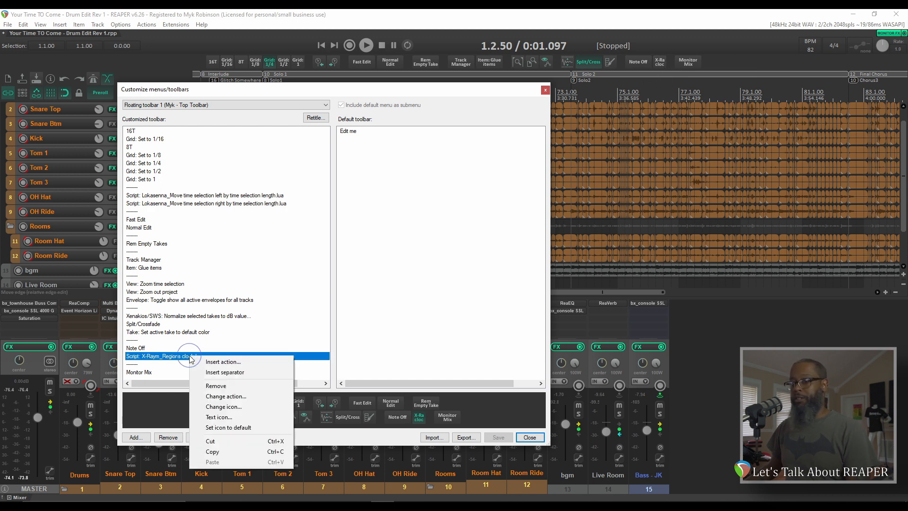
pyautogui.moveTo(226, 417)
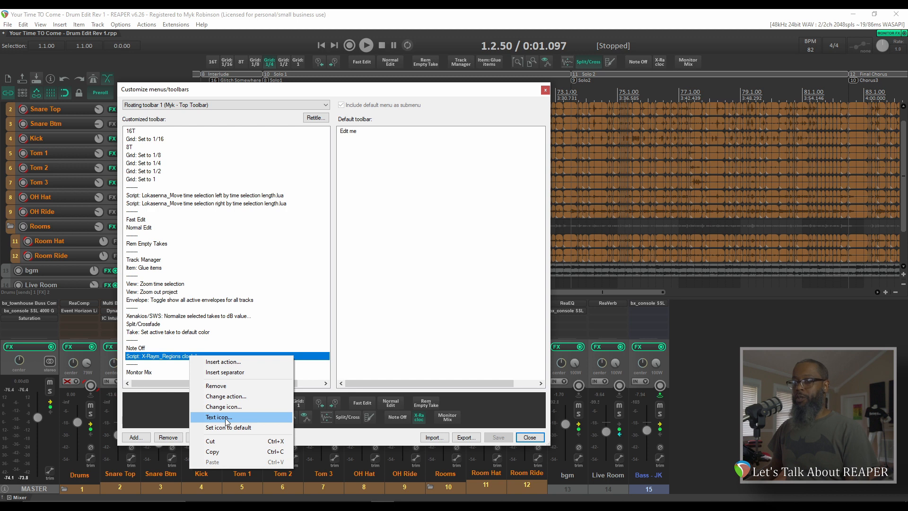
pyautogui.moveTo(226, 406)
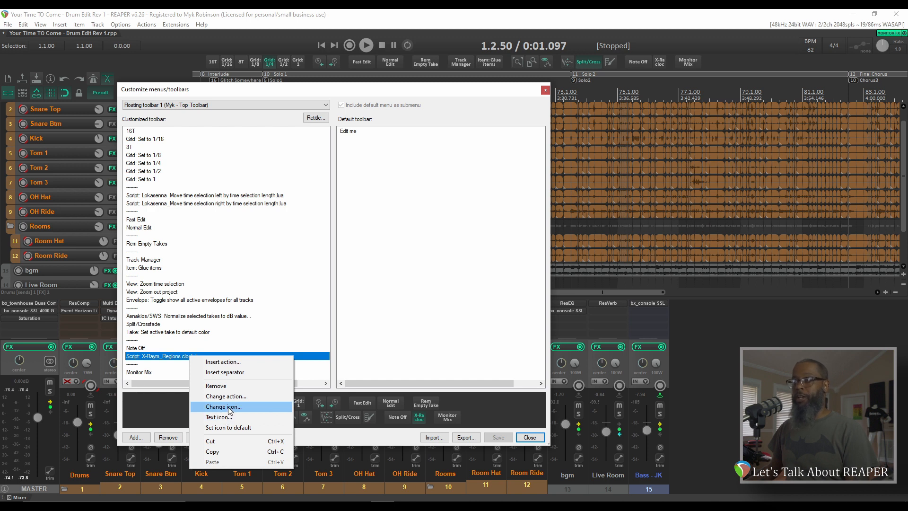
pyautogui.moveTo(220, 417)
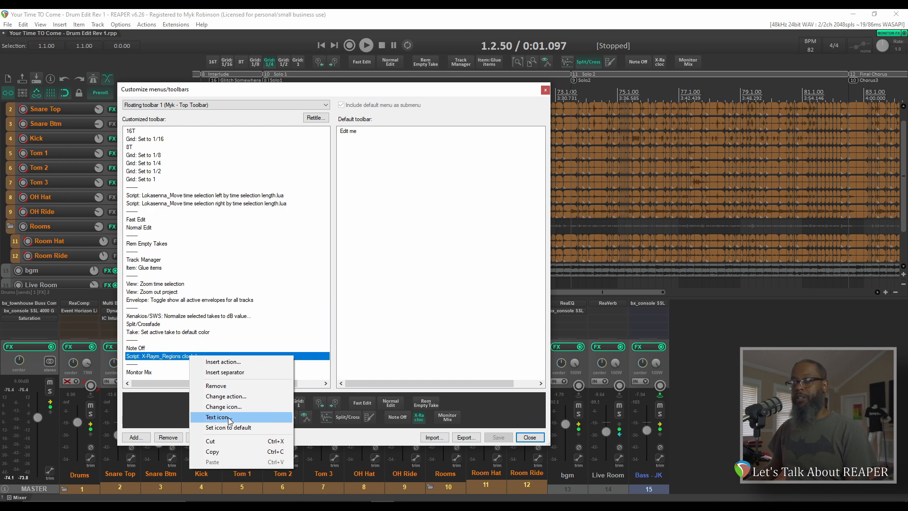
pyautogui.click(218, 417)
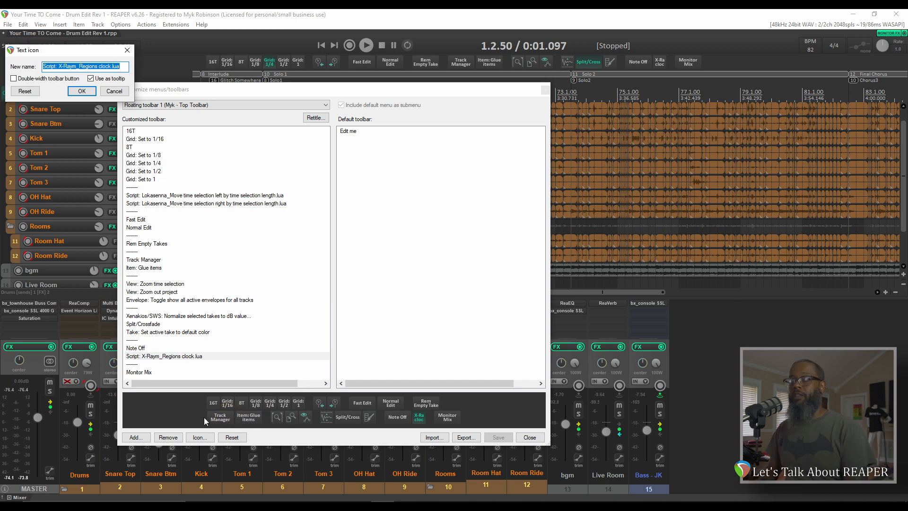
pyautogui.write('Regions Clock')
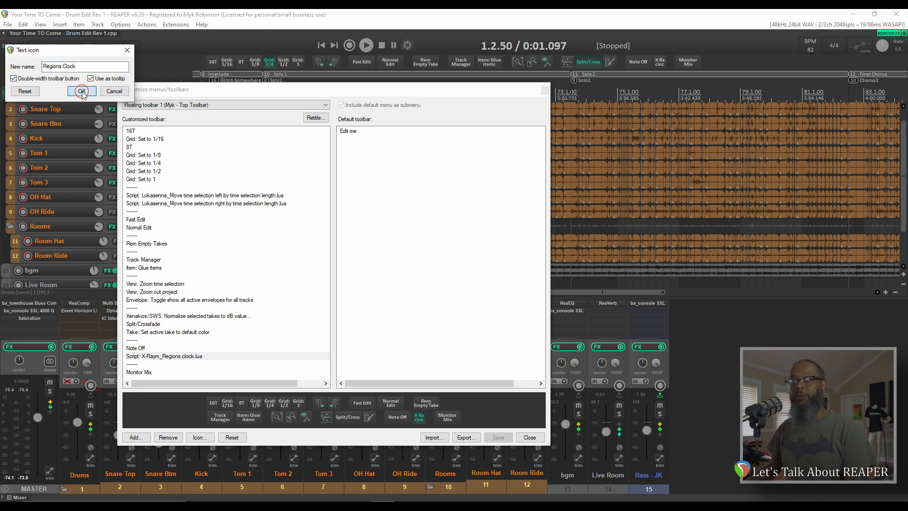
pyautogui.click(81, 92)
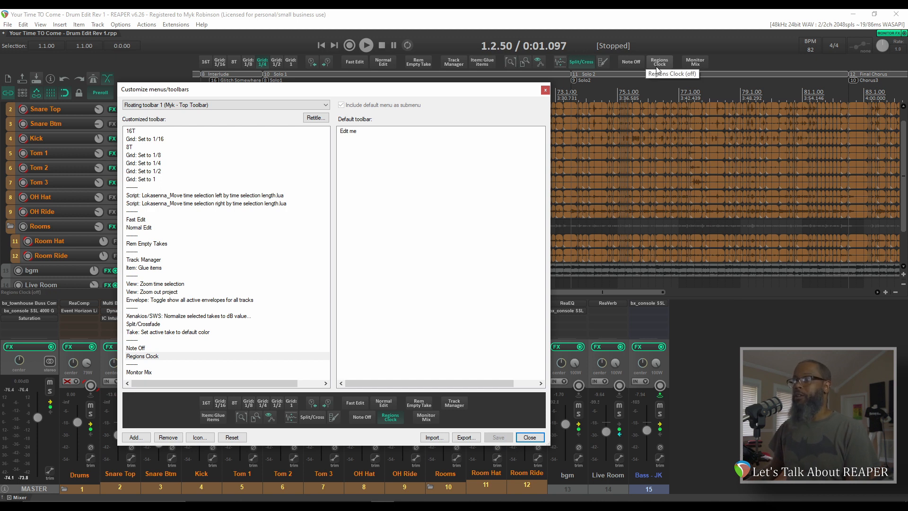
pyautogui.click(658, 62)
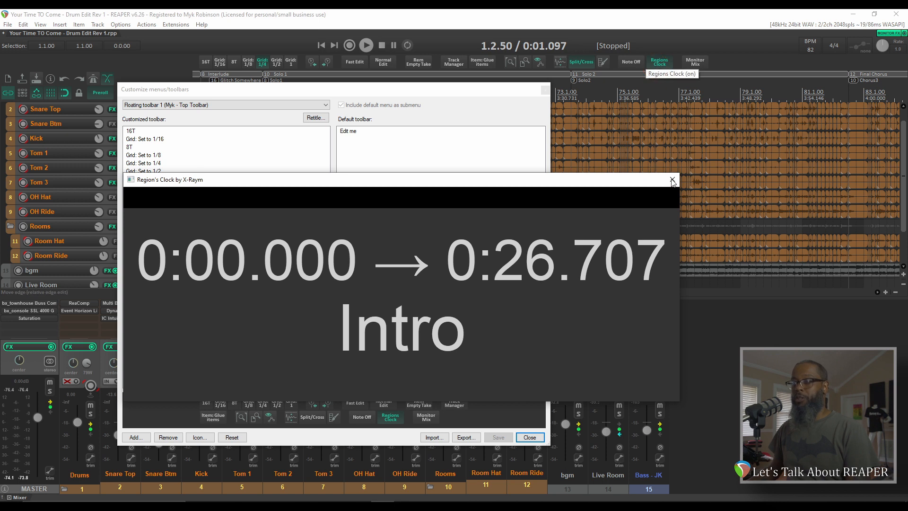
pyautogui.click(671, 180)
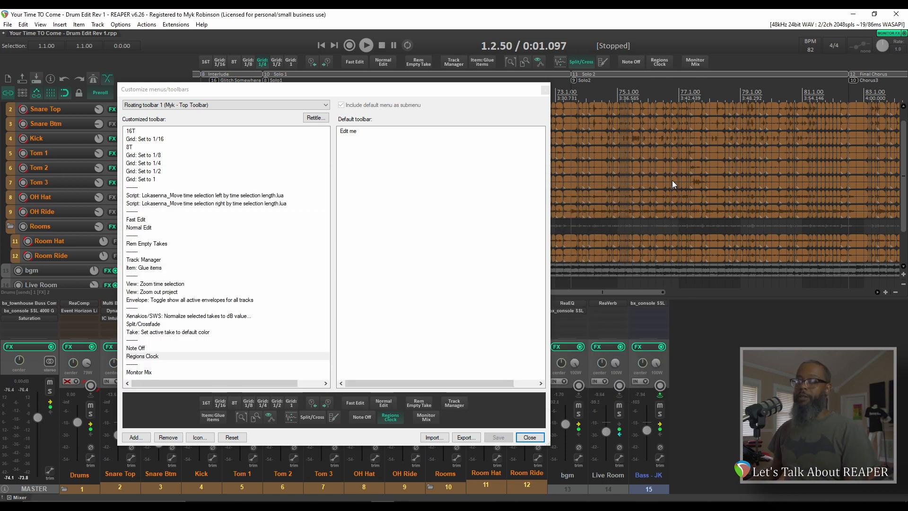
pyautogui.moveTo(620, 218)
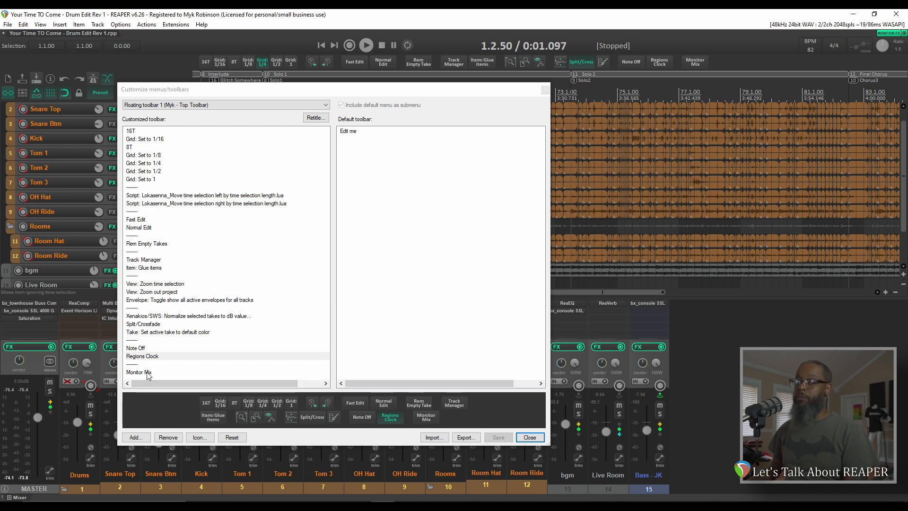
# Step: Change the Monitor Mix button to the monitor speaker icon found by filtering 'monito'
pyautogui.rightClick(139, 372)
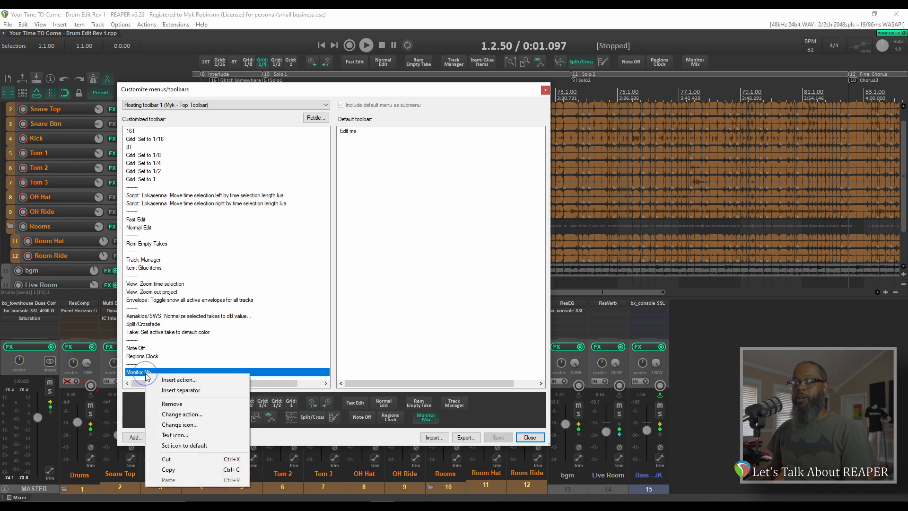
pyautogui.click(180, 425)
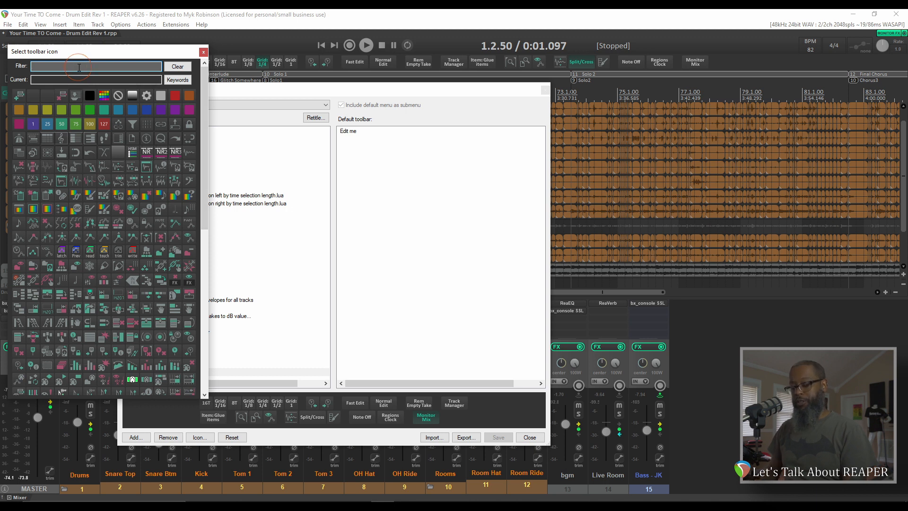
pyautogui.write('monito')
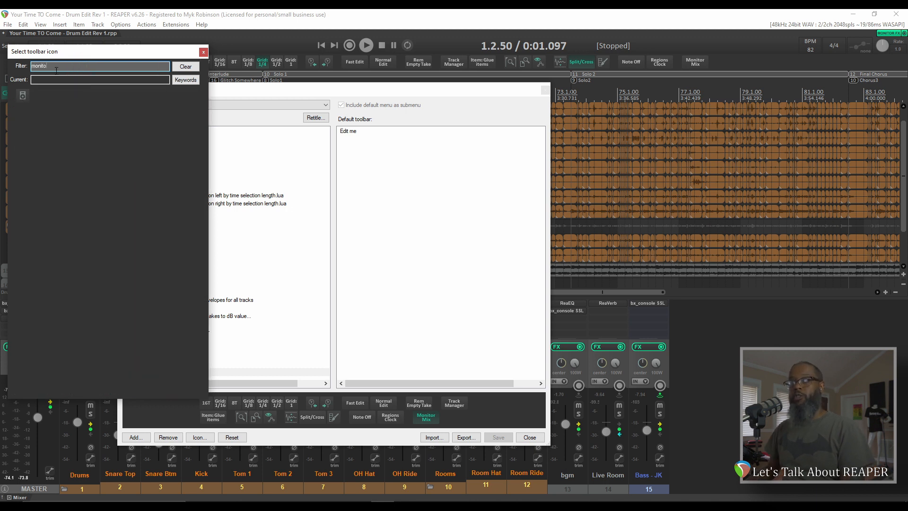
pyautogui.click(22, 94)
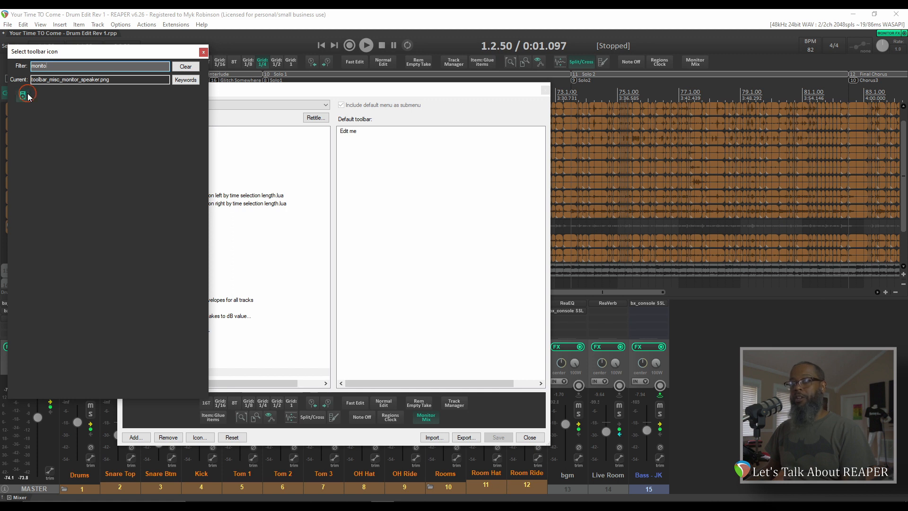
pyautogui.click(185, 67)
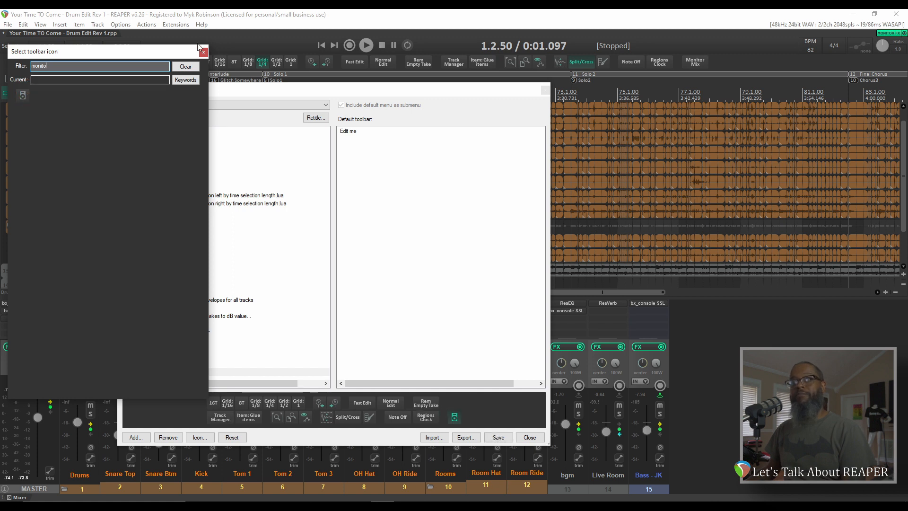
pyautogui.click(202, 51)
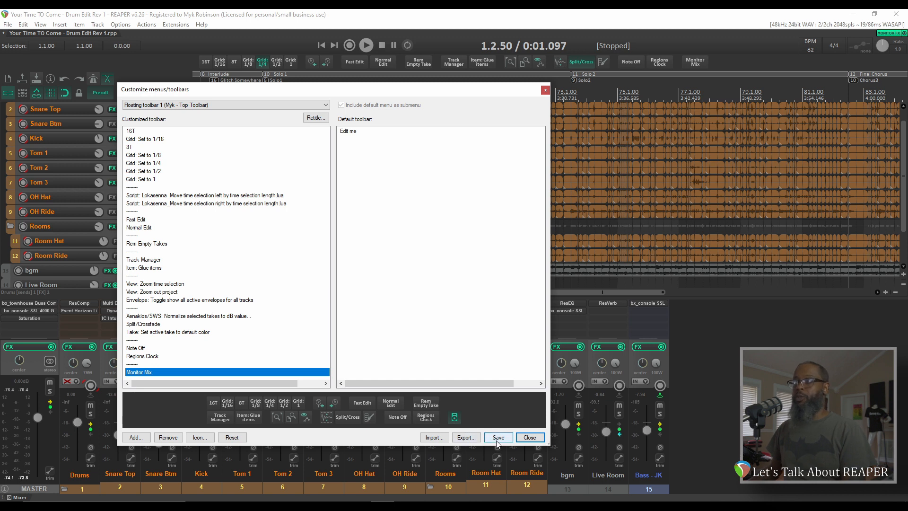
# Step: Save the toolbar and test the Monitor Mix button, dismissing the cue buss window
pyautogui.click(496, 437)
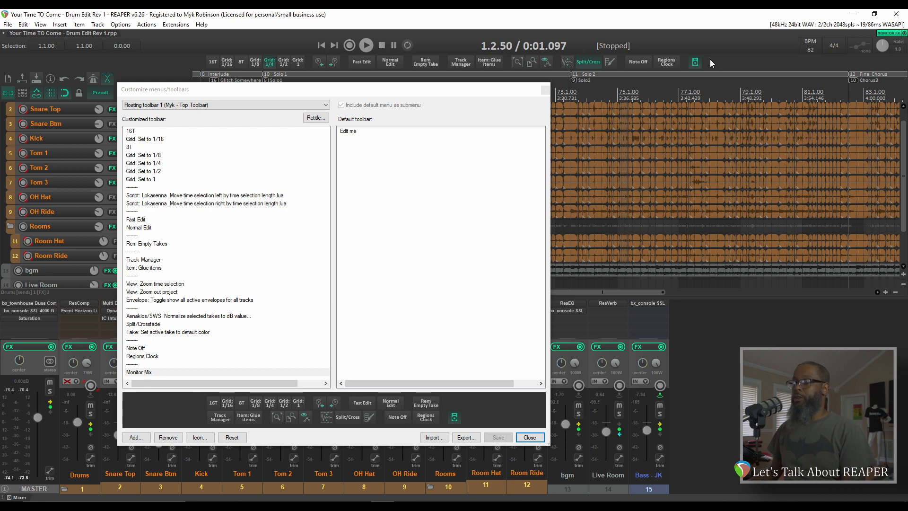
pyautogui.click(695, 62)
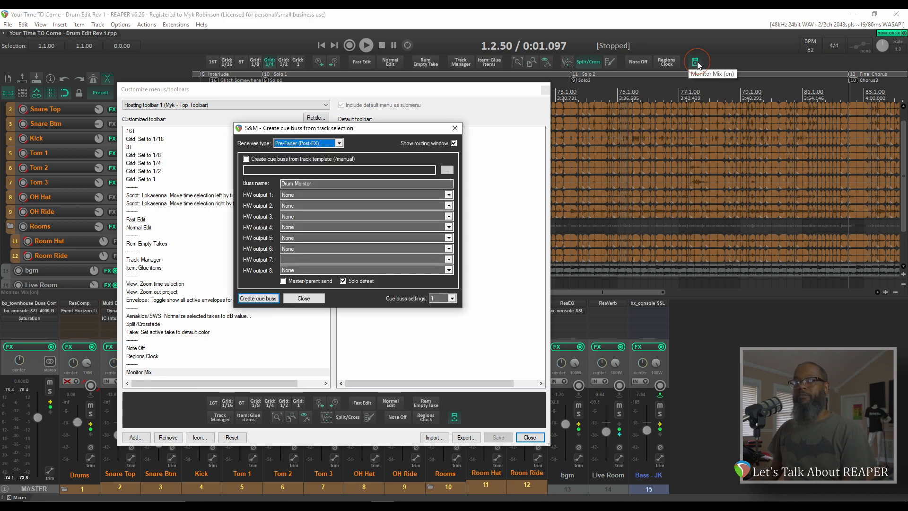
pyautogui.moveTo(595, 95)
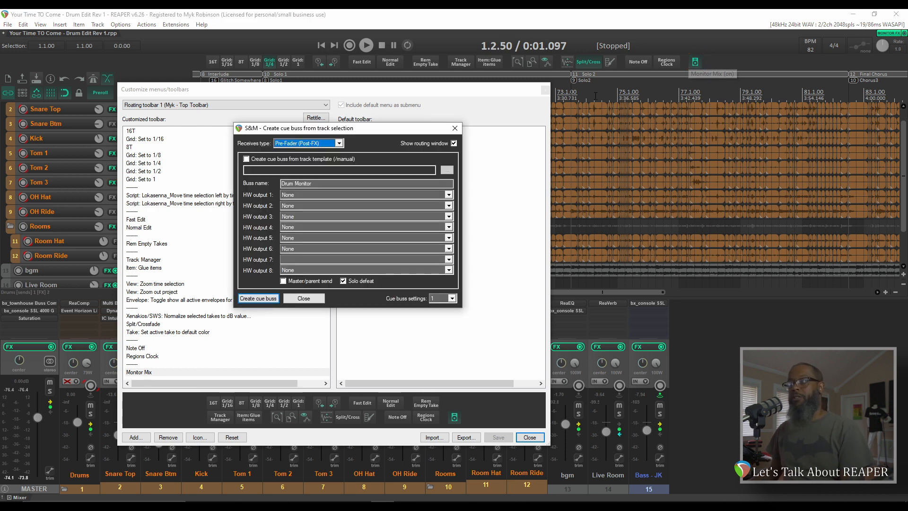
pyautogui.click(304, 298)
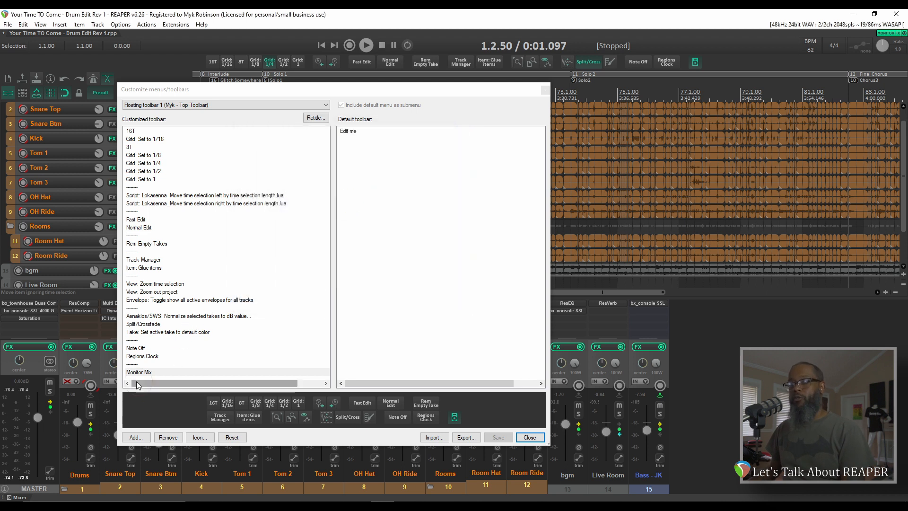
# Step: Restore Monitor Mix as a double-width text button and save the toolbar
pyautogui.rightClick(139, 372)
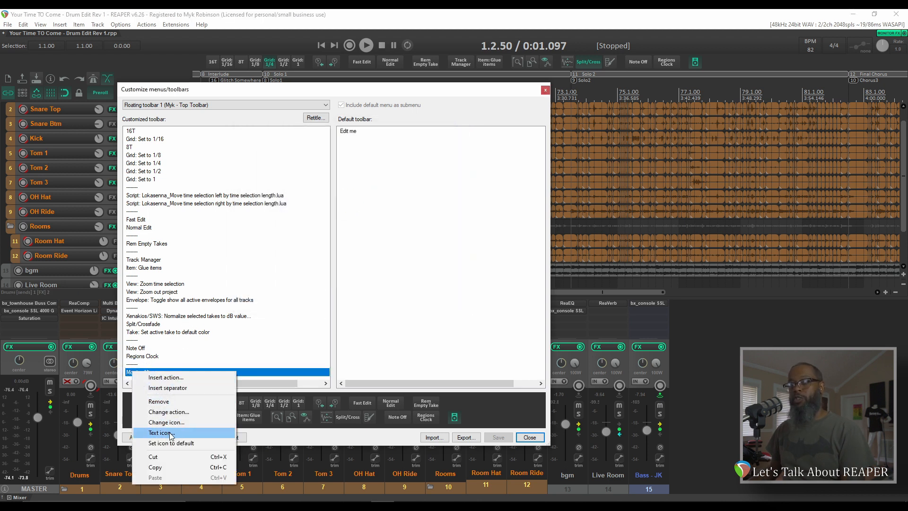
pyautogui.click(161, 432)
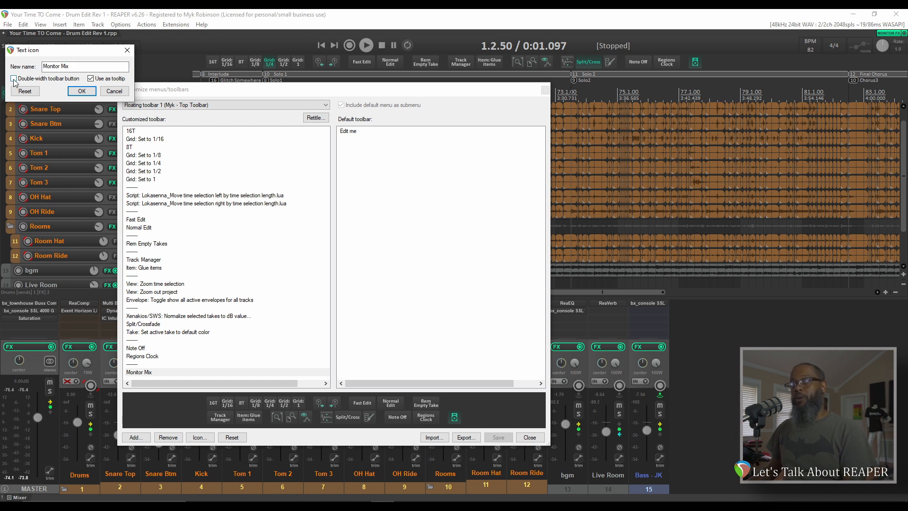
pyautogui.click(13, 78)
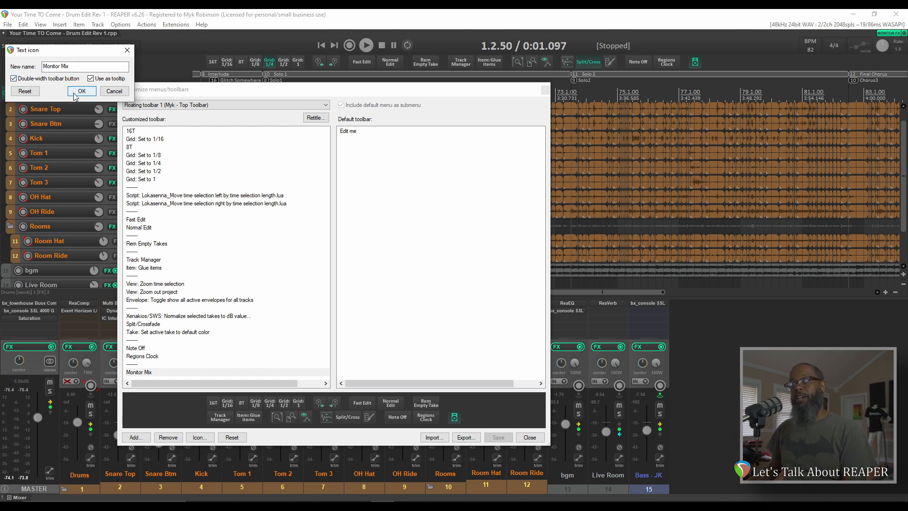
pyautogui.click(81, 91)
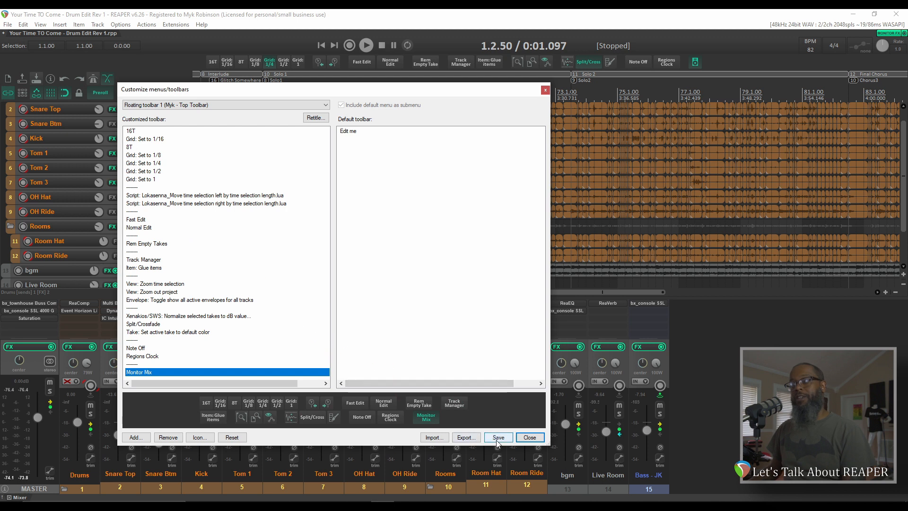
pyautogui.click(497, 437)
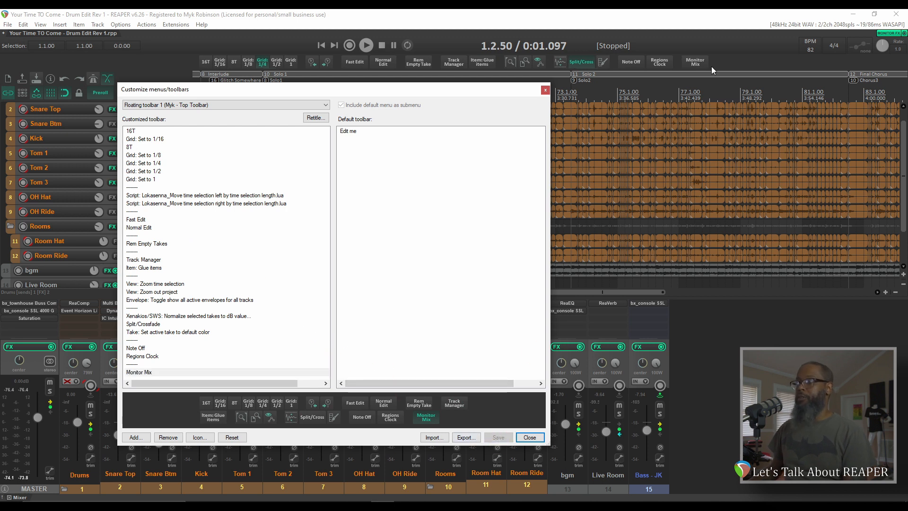